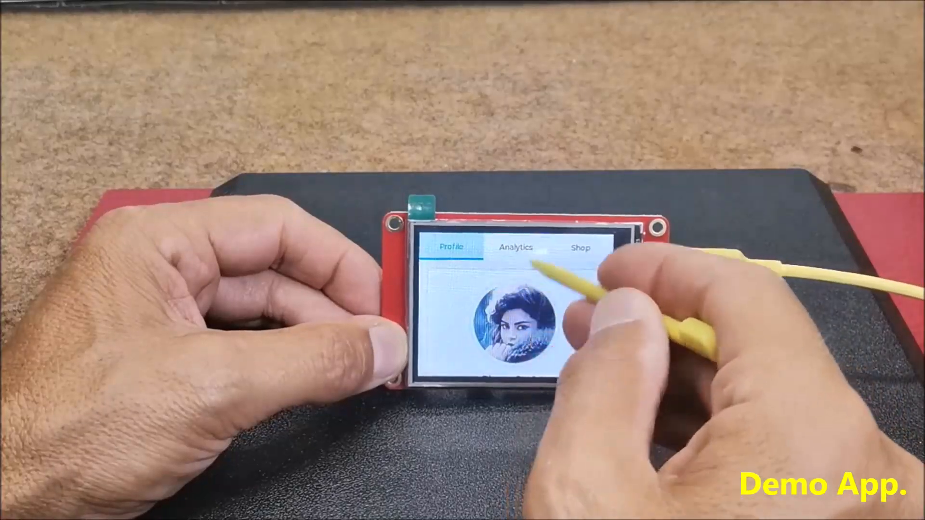
Paste the Espressif ESP32 JSON URL into Preferences' additional boards manager URLs and save
left_click(516, 247)
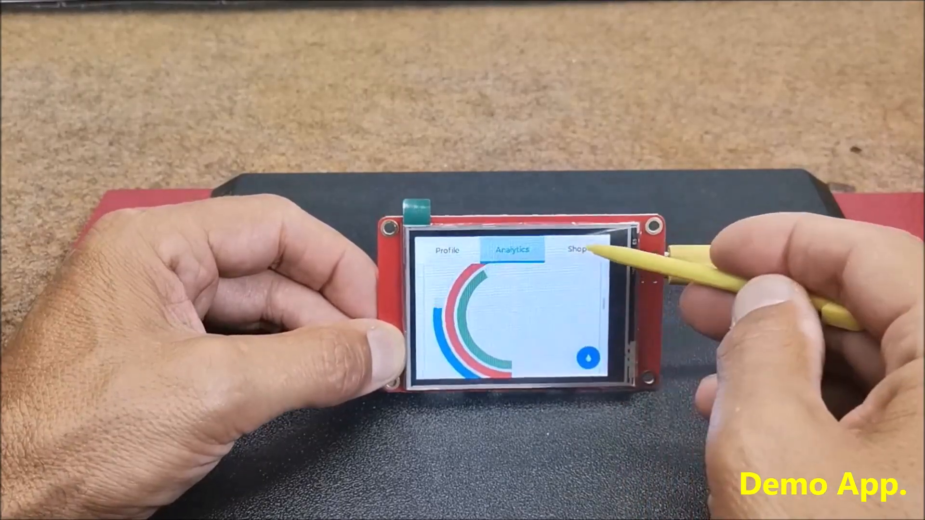
left_click(578, 261)
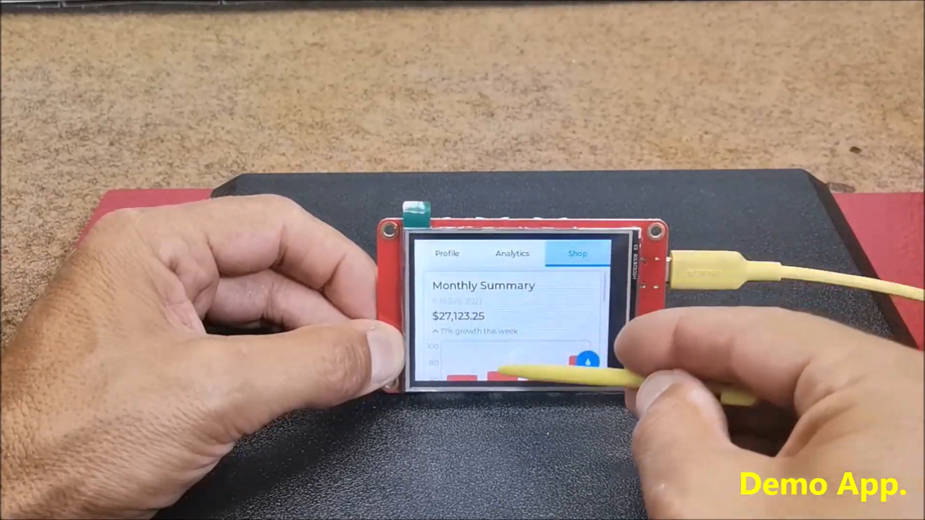
left_click(512, 254)
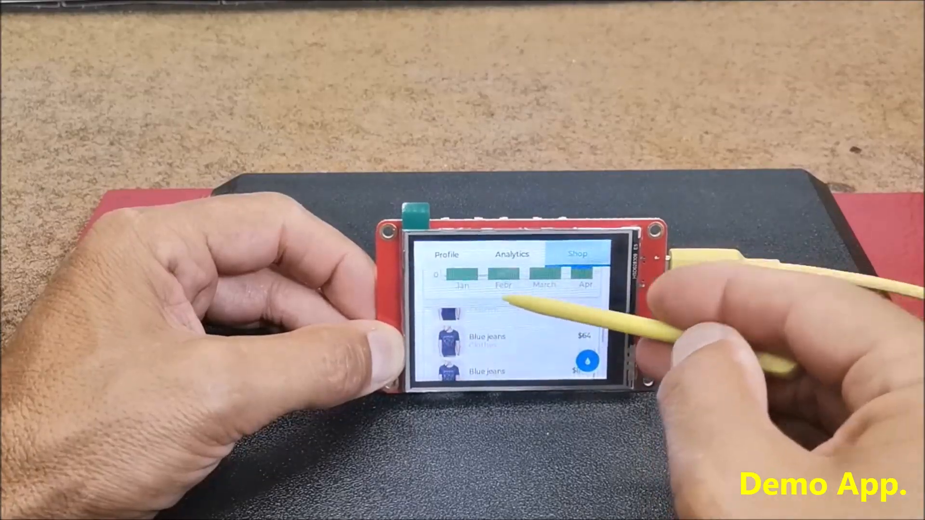
left_click(446, 255)
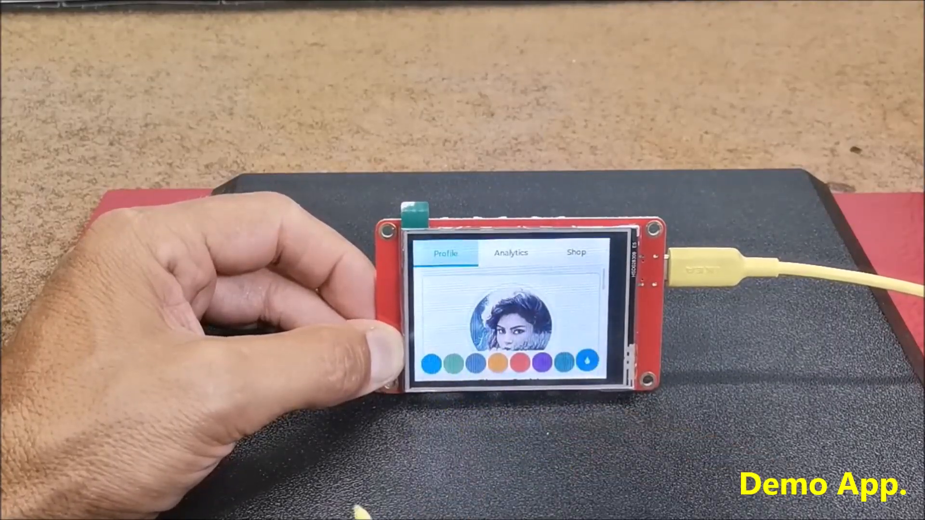
left_click(510, 252)
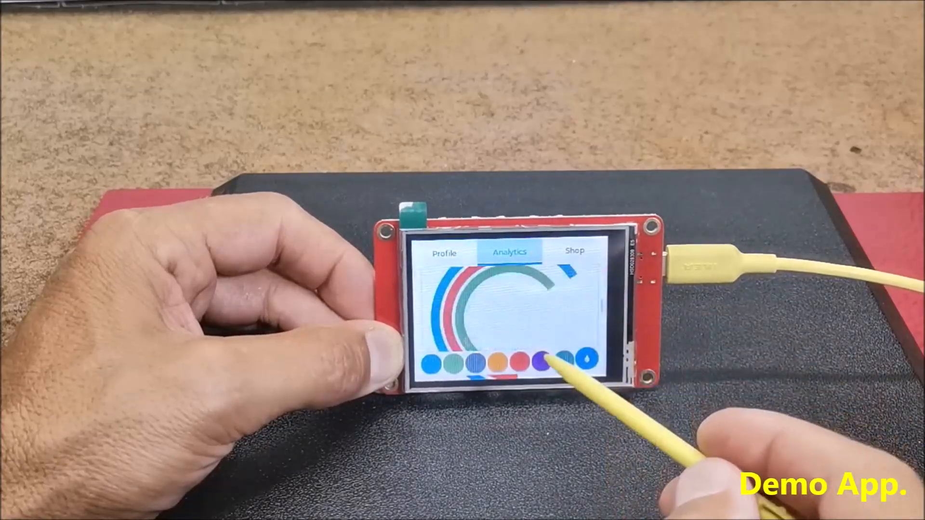
left_click(574, 250)
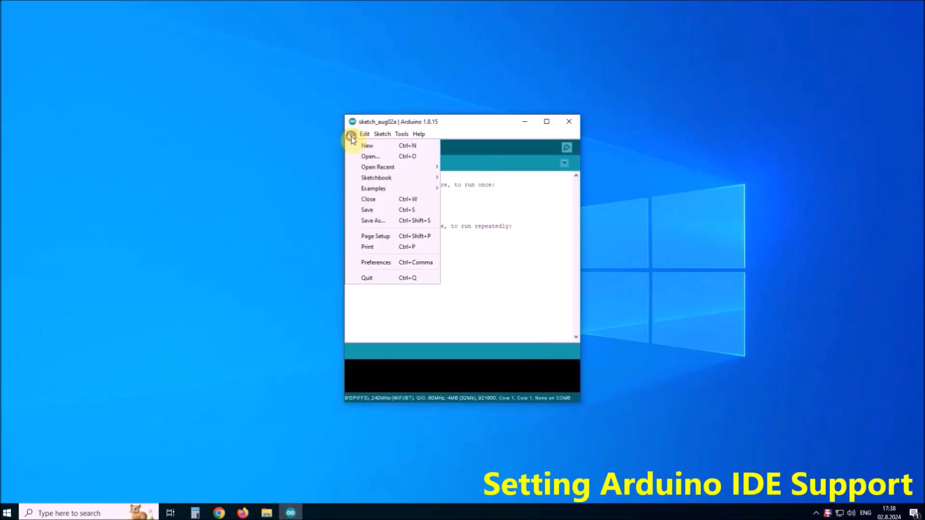
left_click(376, 262)
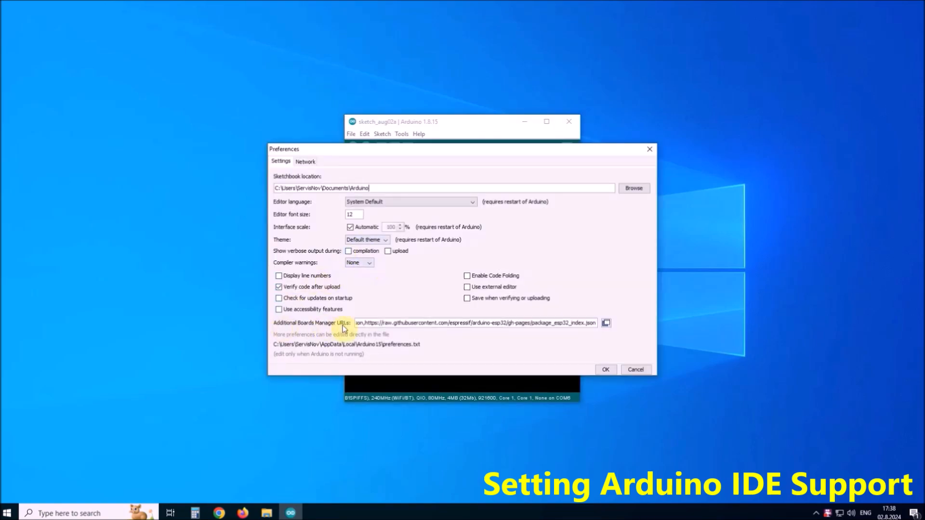
left_click(605, 323)
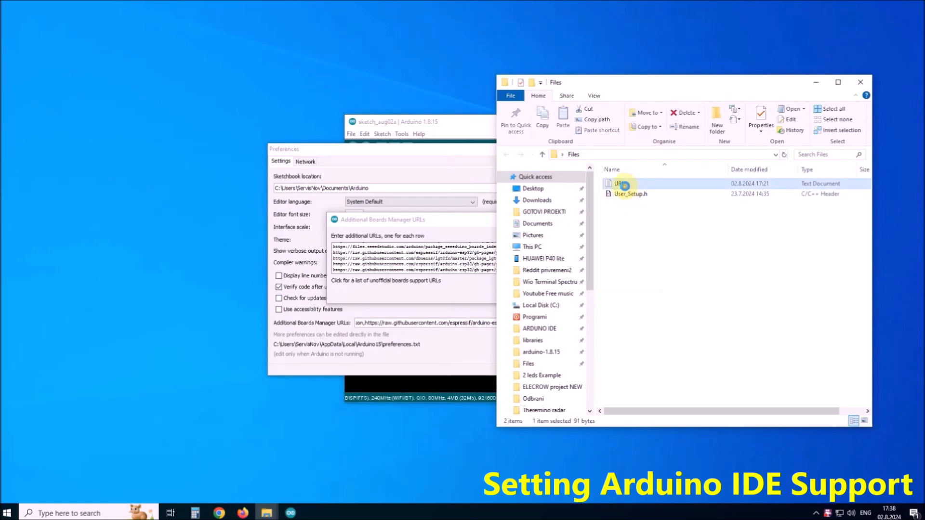
double_click(618, 183)
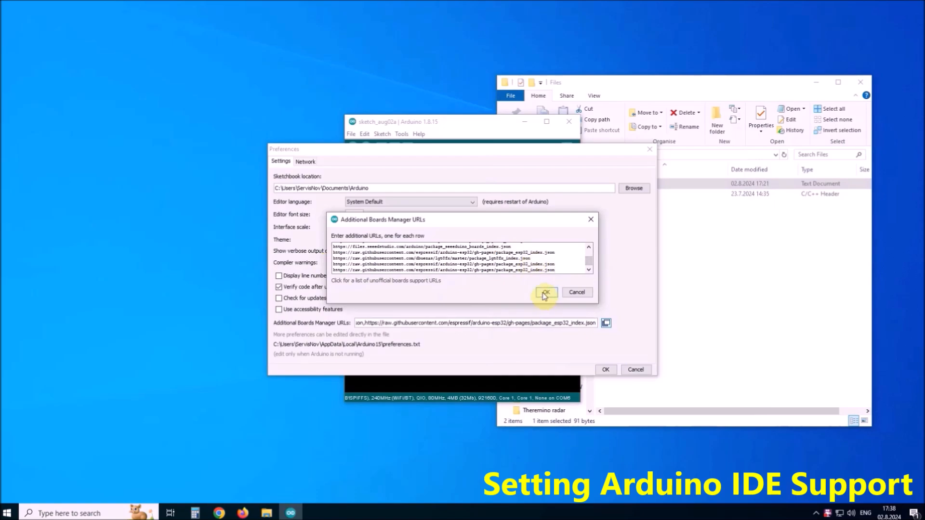
left_click(544, 293)
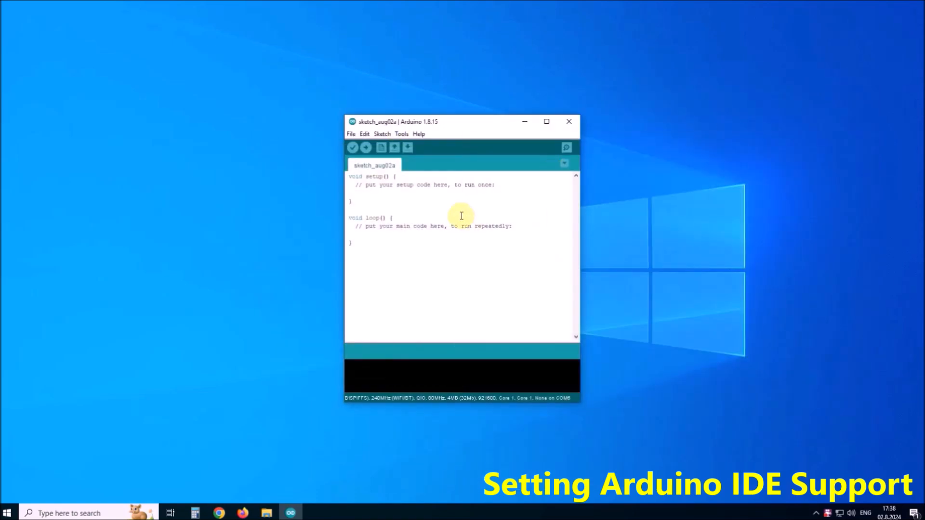
Search the Boards Manager for esp32, confirm Espressif esp32 2.0.3 is installed, and close it
left_click(402, 134)
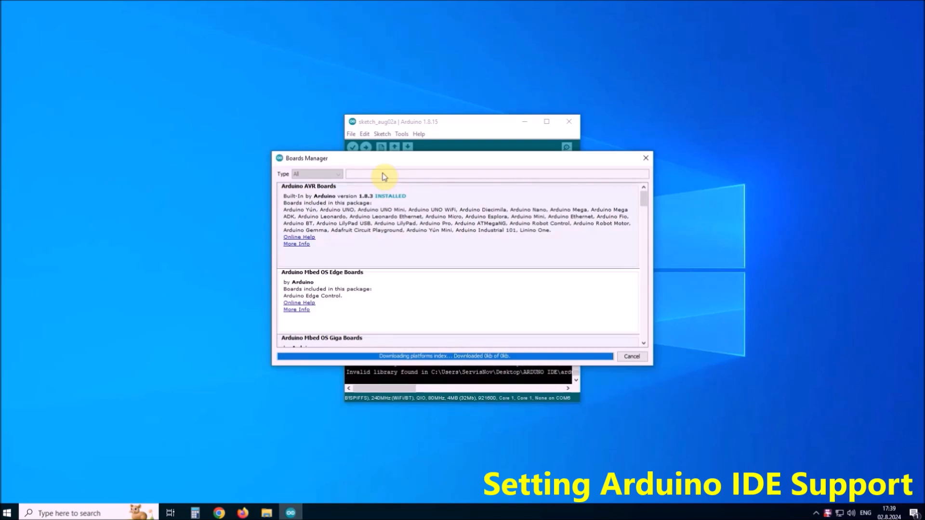
mouse_move(375, 184)
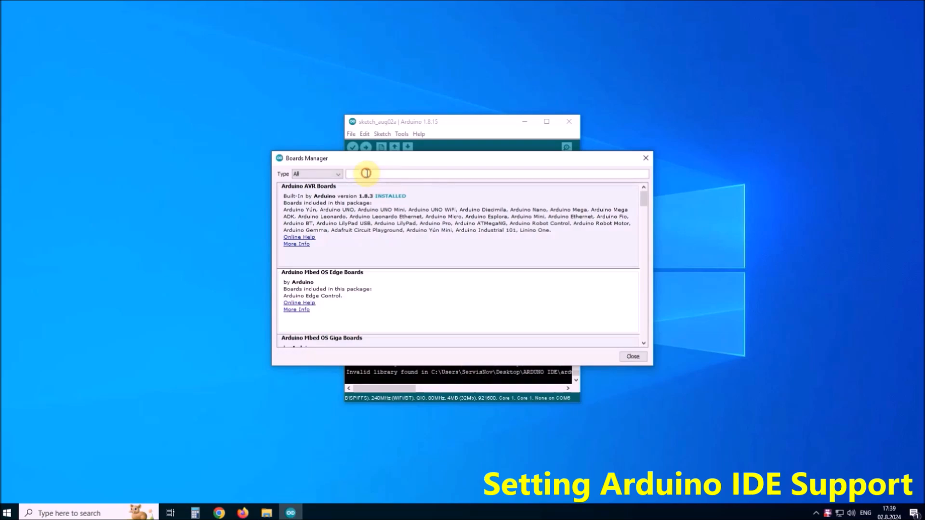
type("esp32")
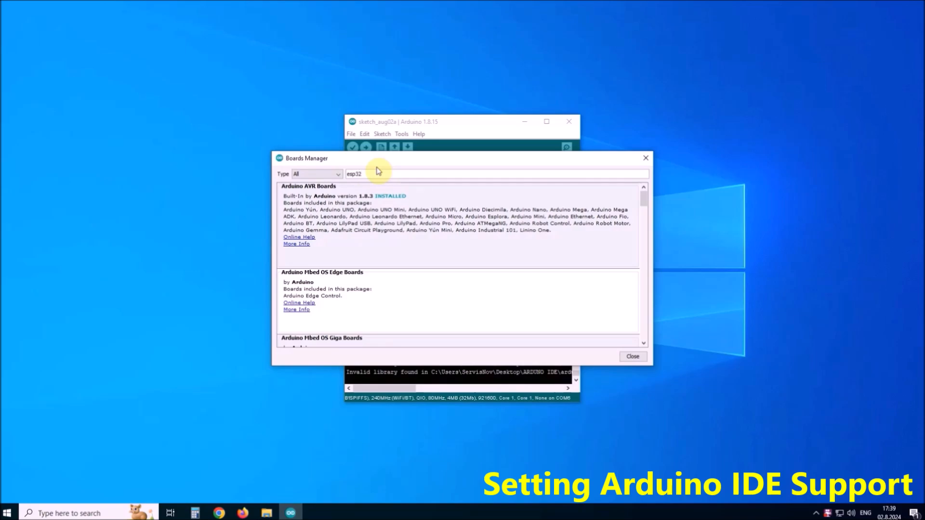
type("esp32")
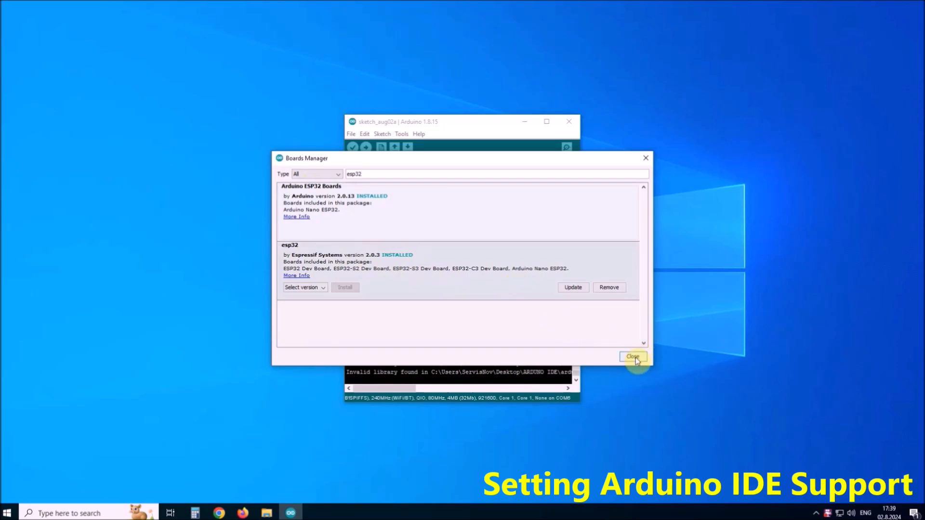
left_click(632, 356)
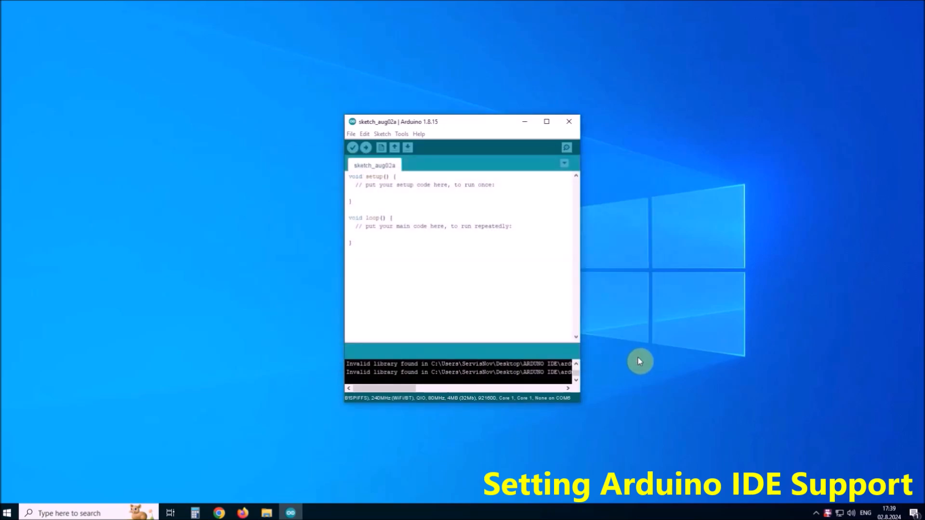
mouse_move(647, 132)
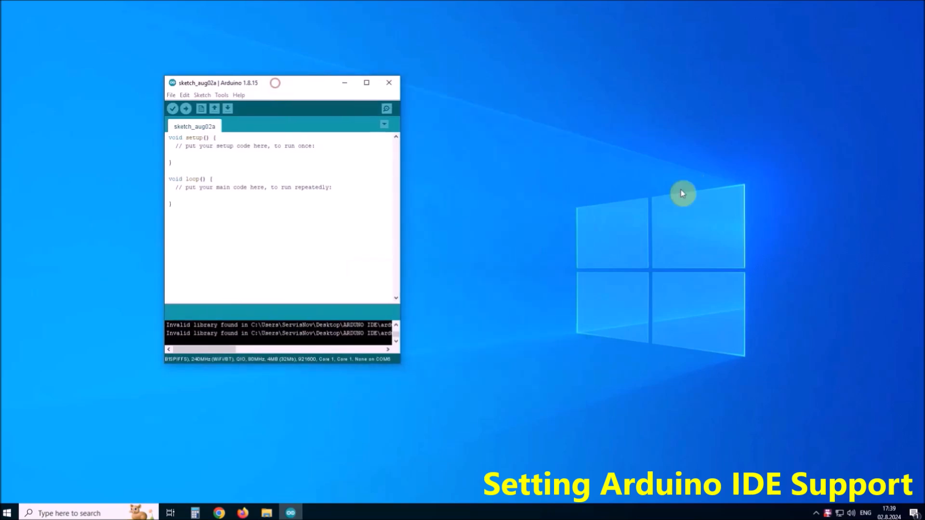
mouse_move(785, 208)
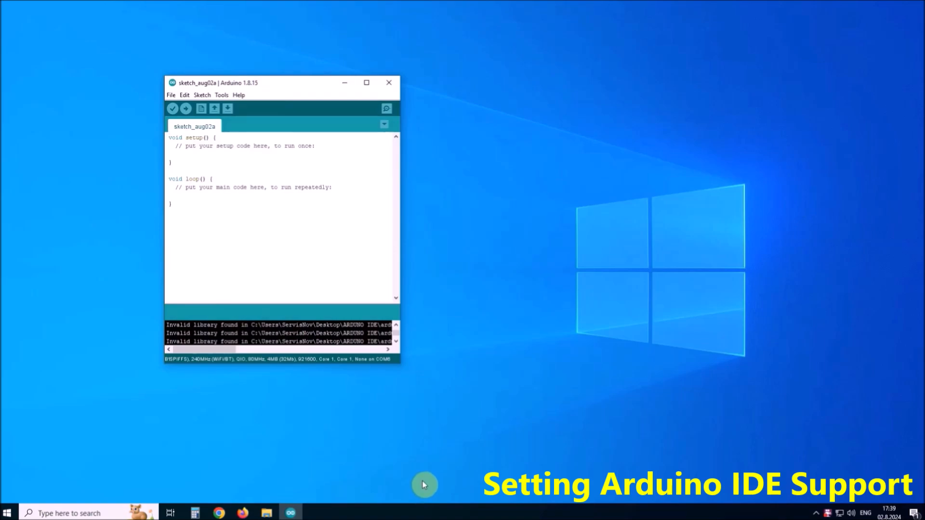
mouse_move(365, 460)
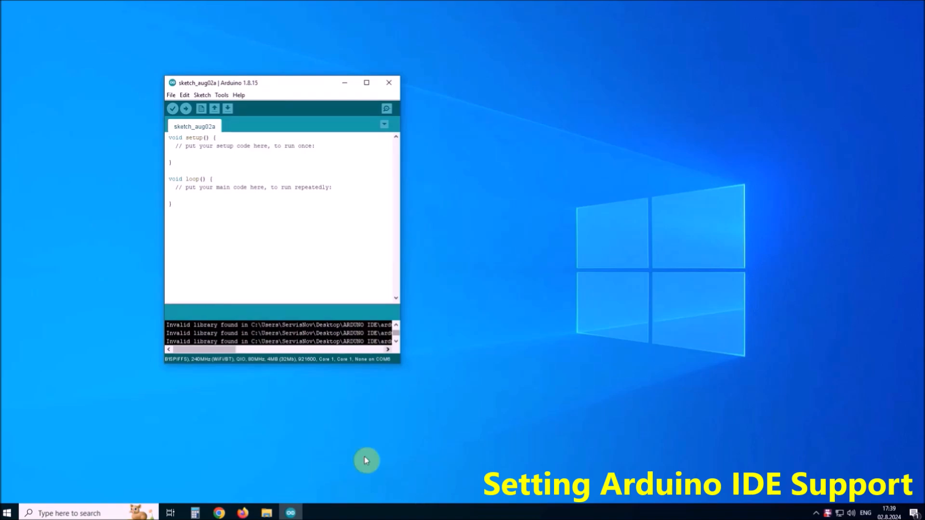
mouse_move(274, 512)
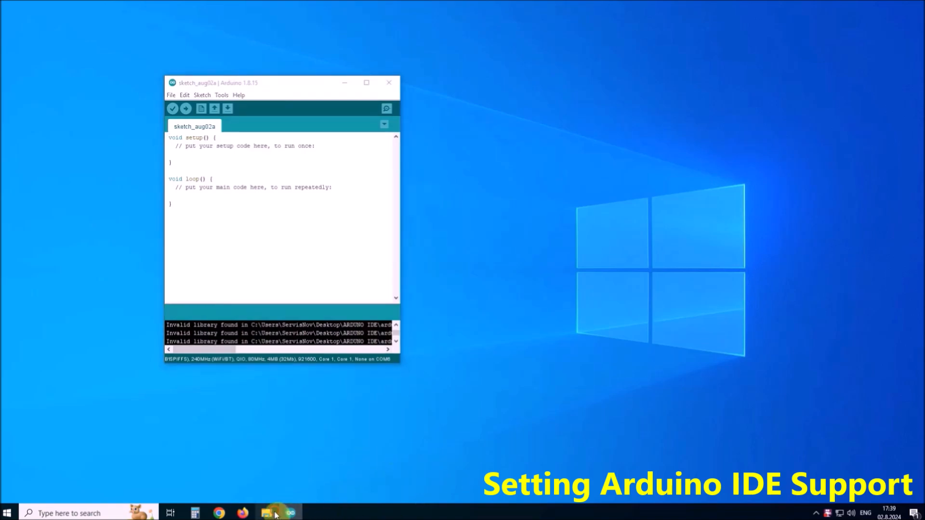
Move User_Setup.h from the Files folder into TFT_eSPI, replacing the existing file
left_click(265, 512)
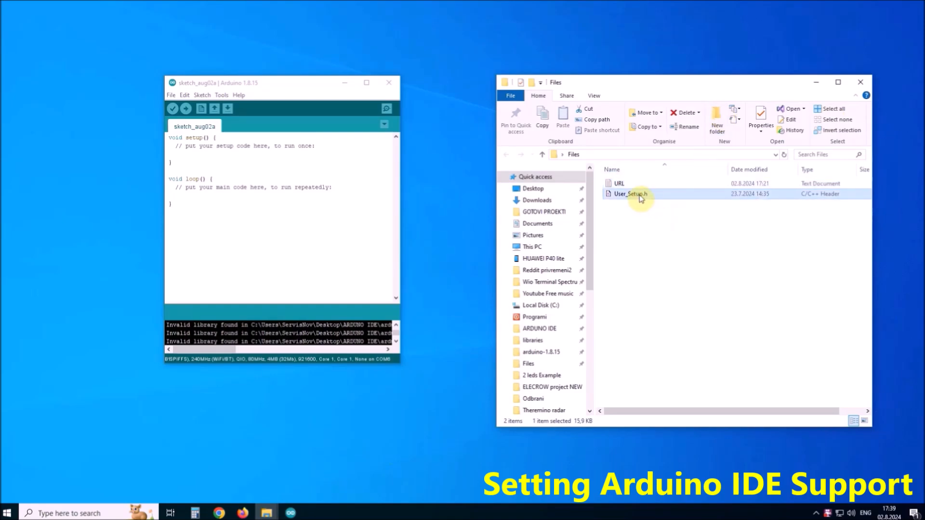
mouse_move(607, 269)
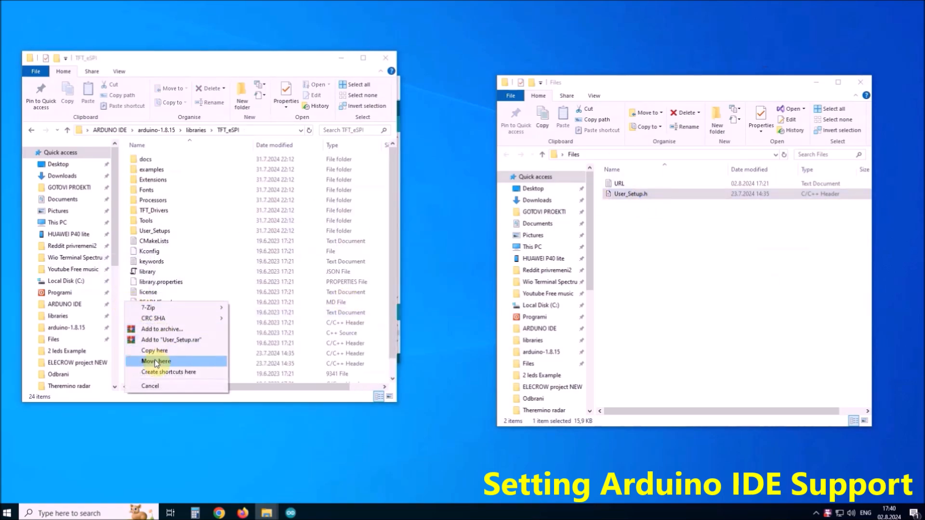
left_click(155, 361)
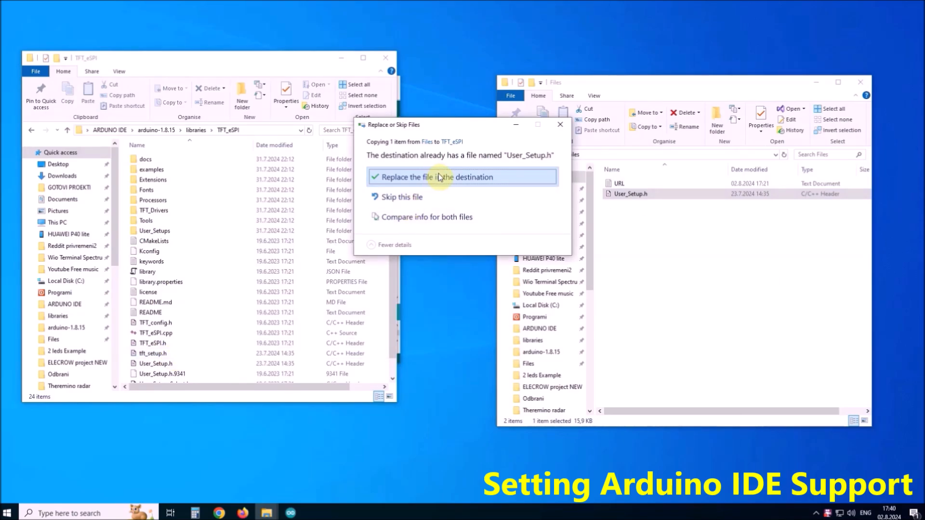
left_click(462, 177)
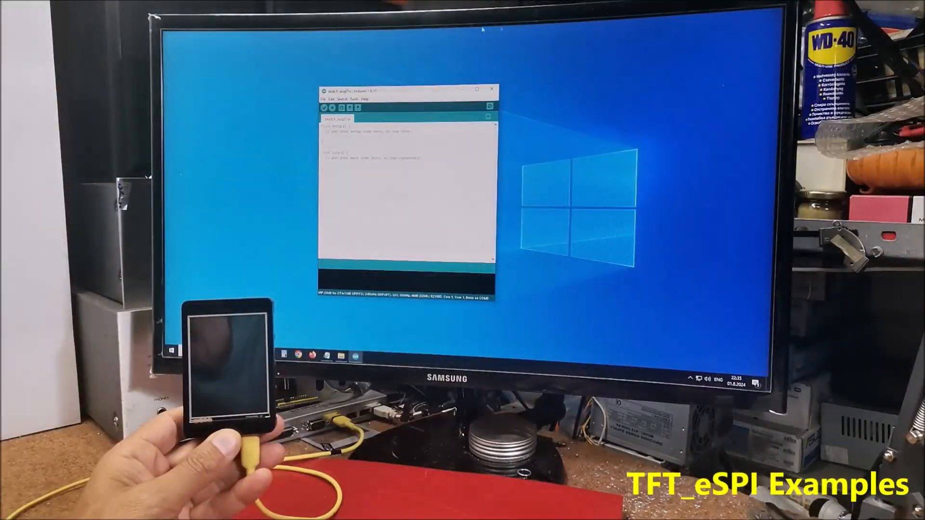
Open the TFT_Clock sketch from the TFT_eSPI 320 x 240 examples
left_click(323, 99)
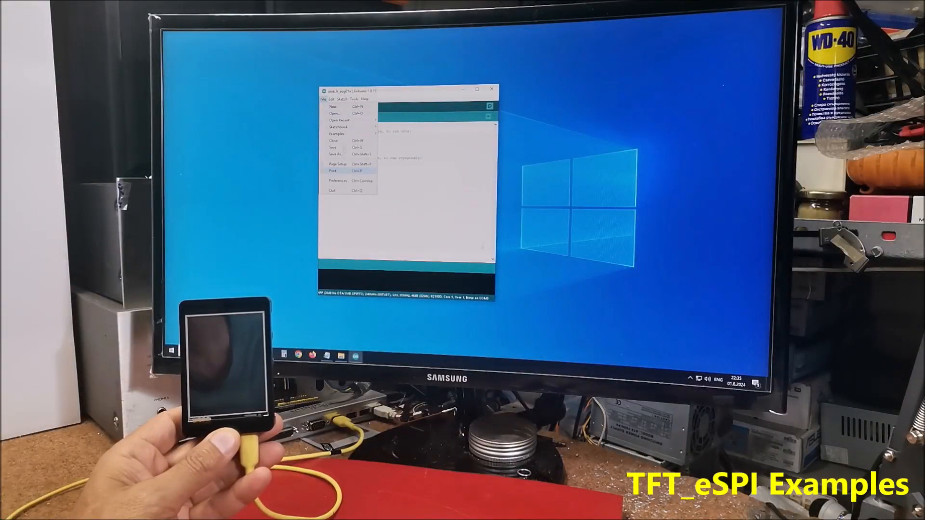
left_click(337, 133)
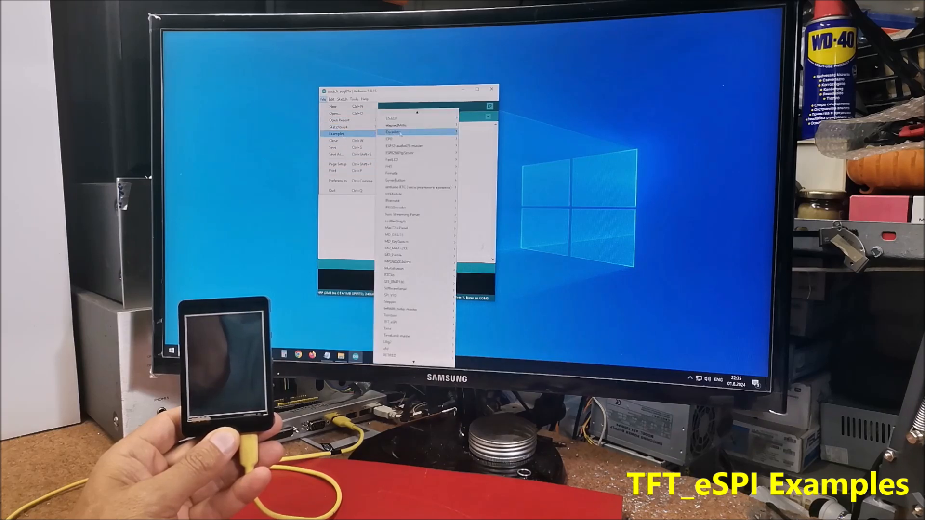
mouse_move(389, 320)
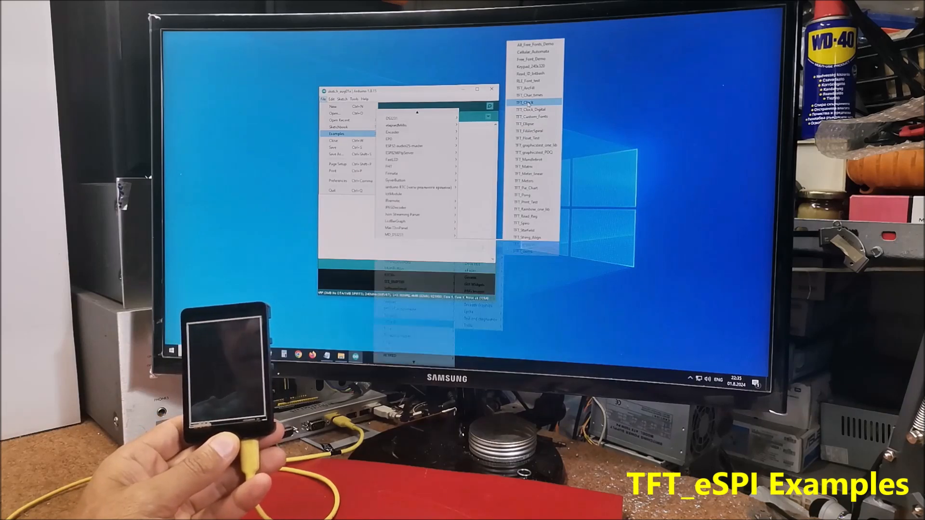
left_click(523, 102)
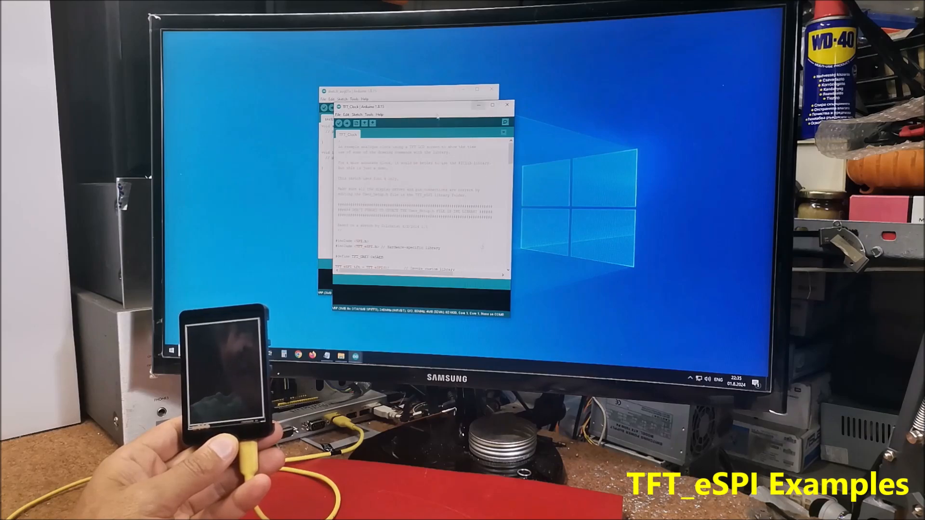
left_click(367, 114)
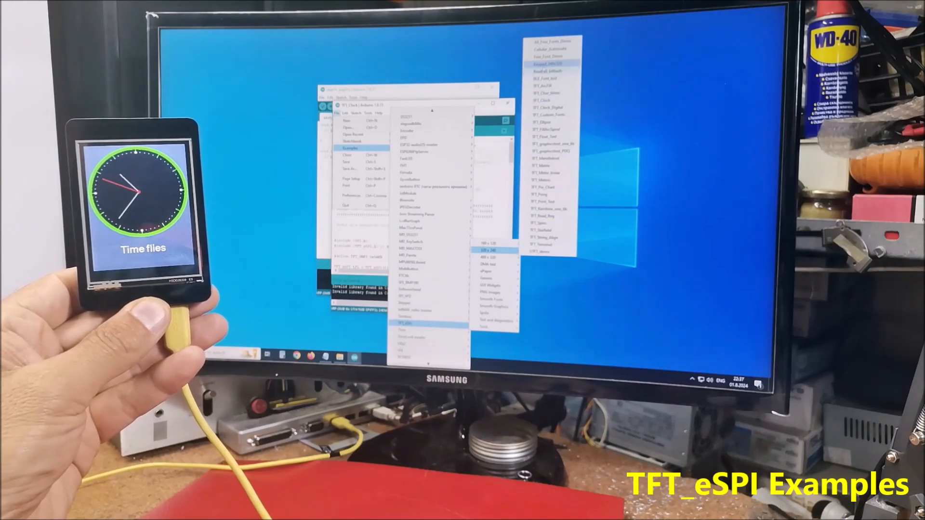
Open the Keypad_240x320 TFT_eSPI example and upload it to the display module
left_click(407, 323)
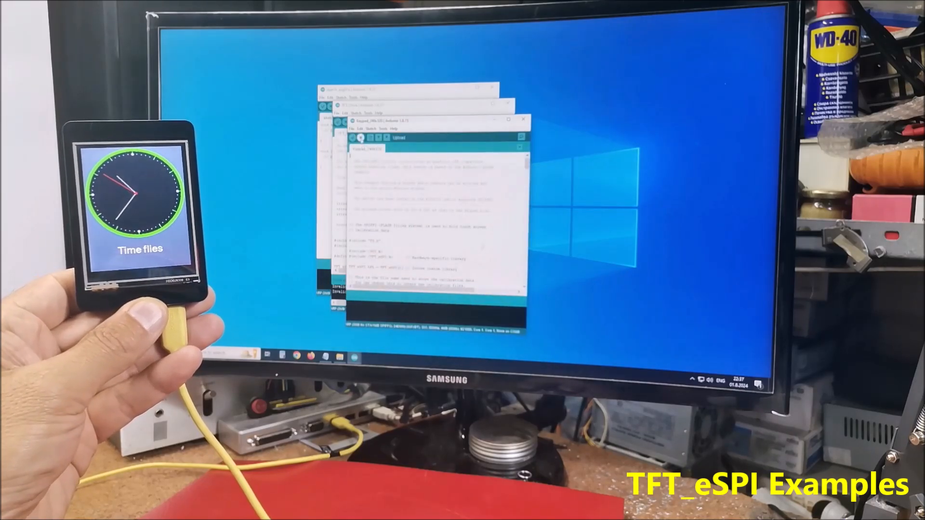
left_click(359, 137)
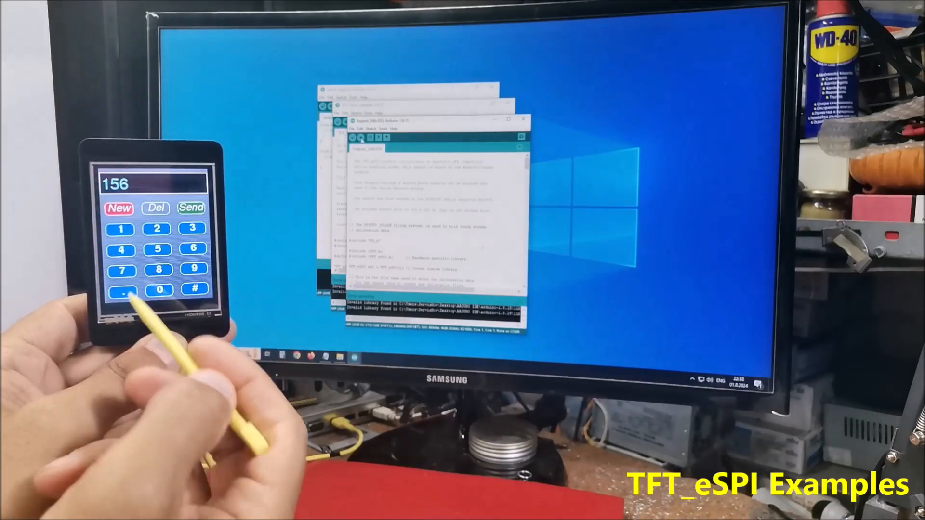
left_click(155, 203)
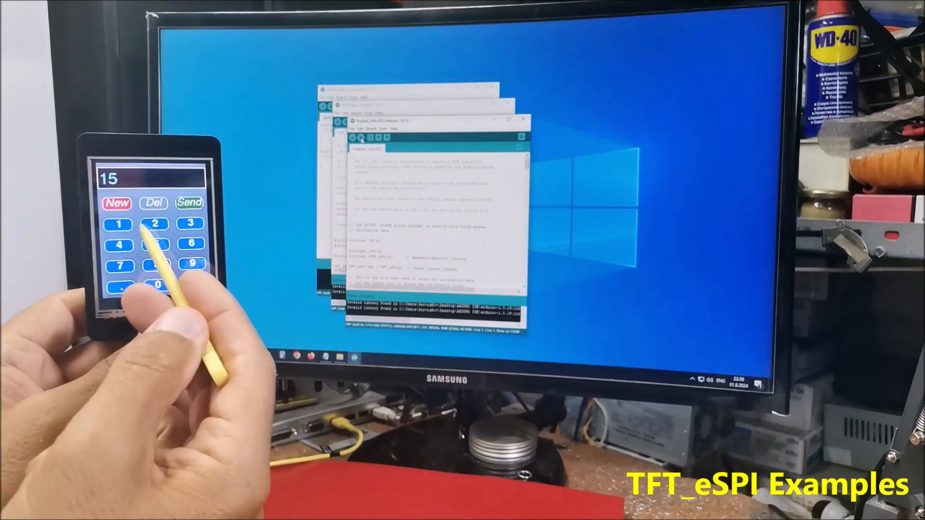